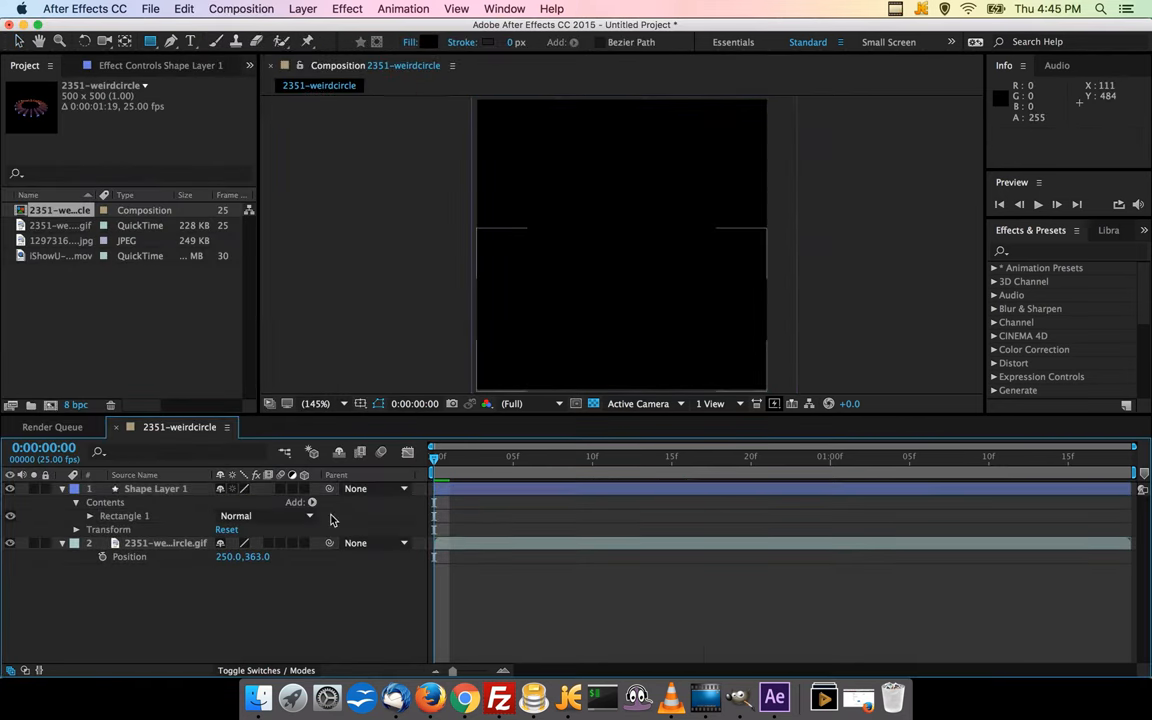
Step: Add the green-screen deer clip to the composition and set its duration to 0:00:01:19
click(56, 256)
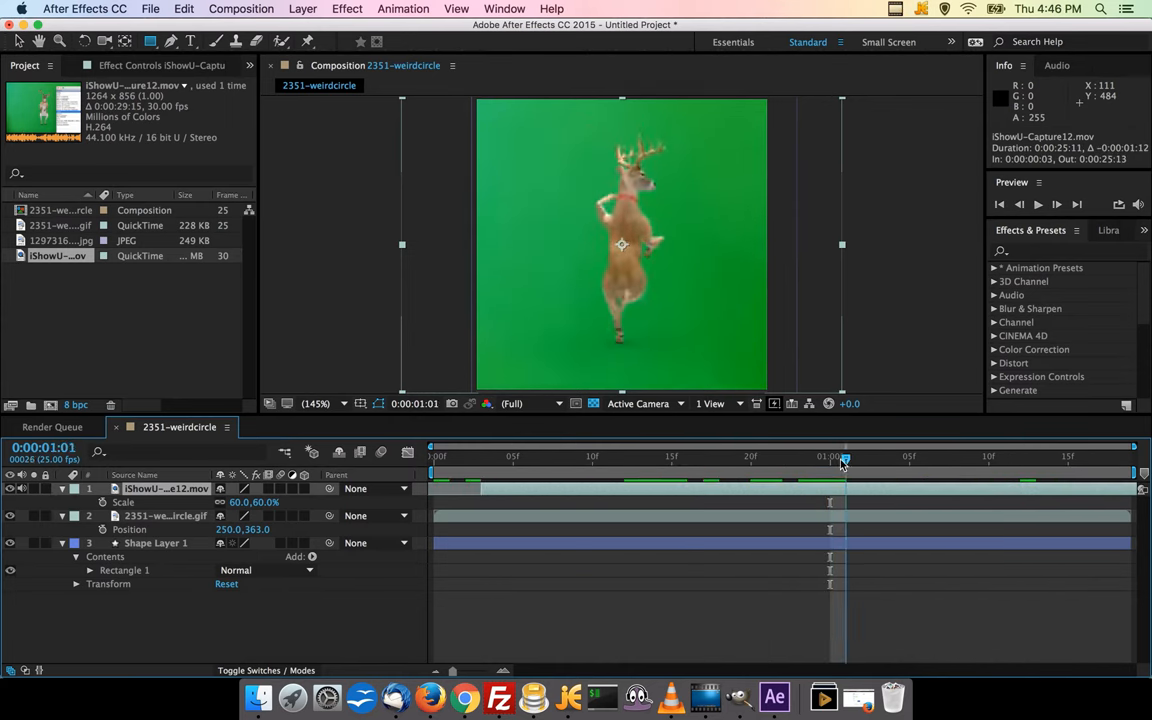
click(908, 456)
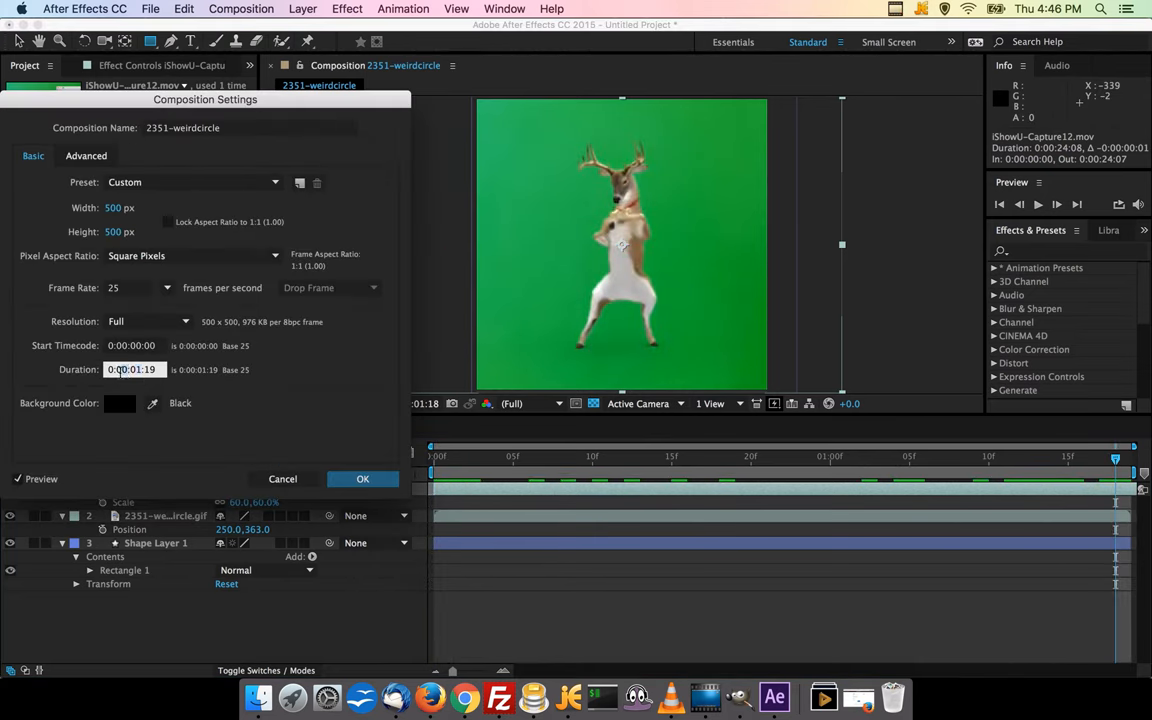
Step: Apply the new duration and save the project as deerphelps.aep in the SSDP2016 folder
click(364, 478)
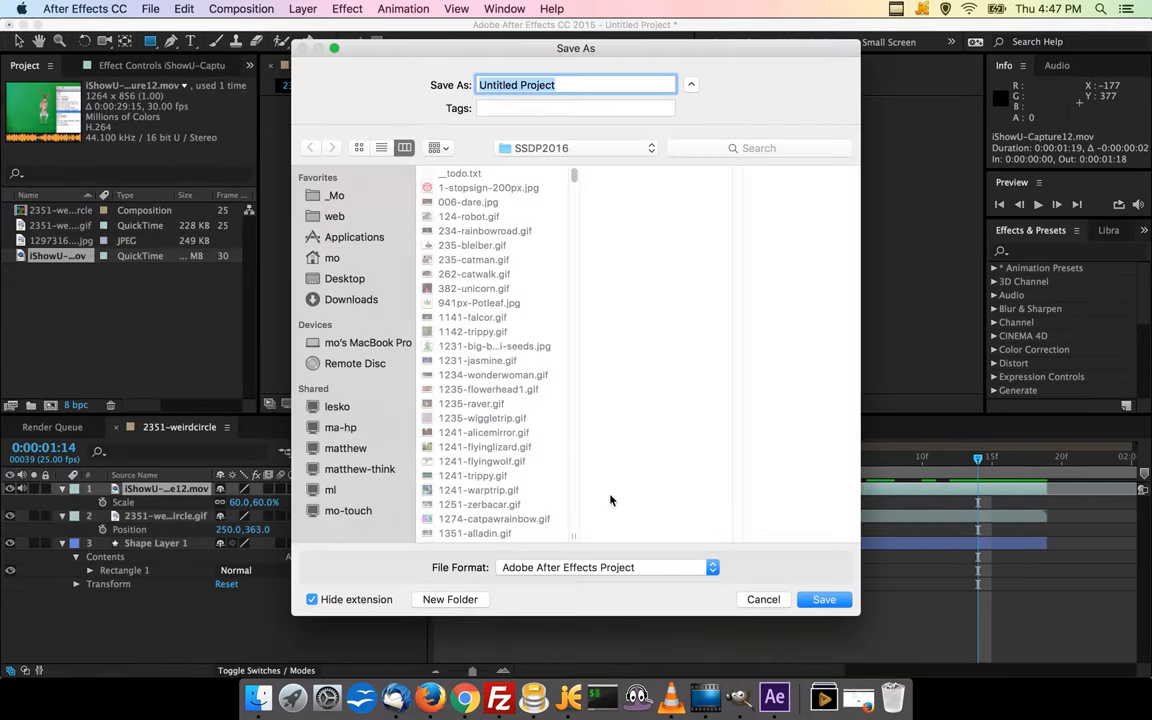
text(brett)
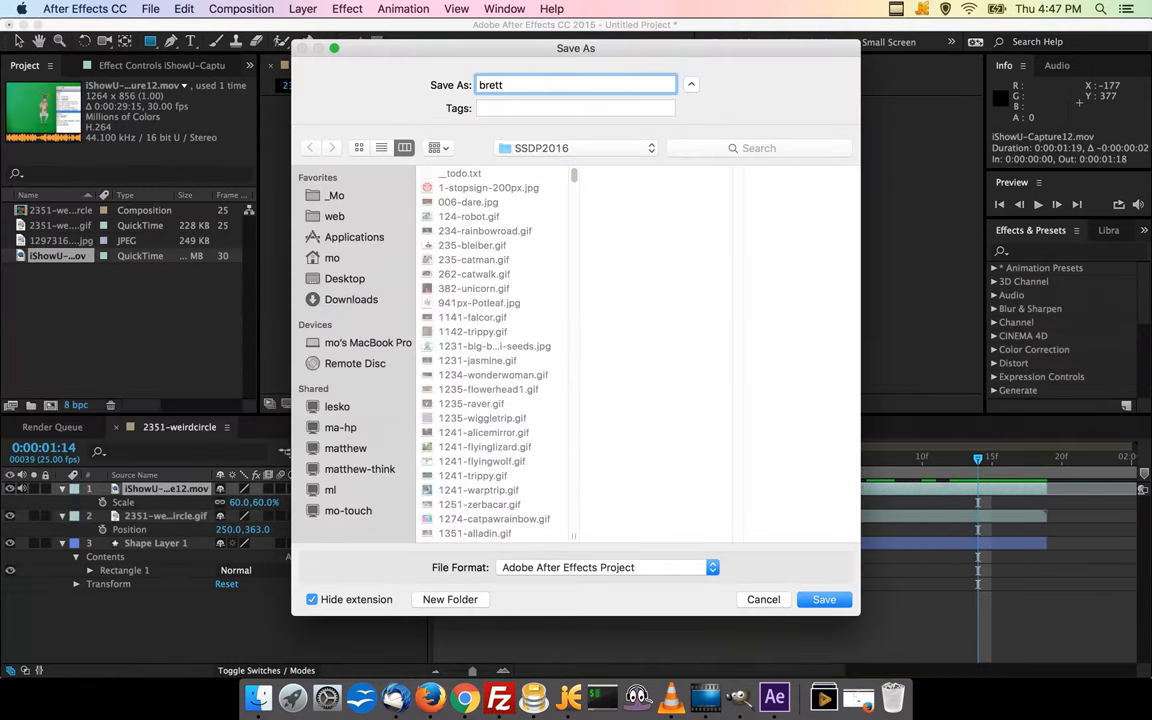
click(824, 600)
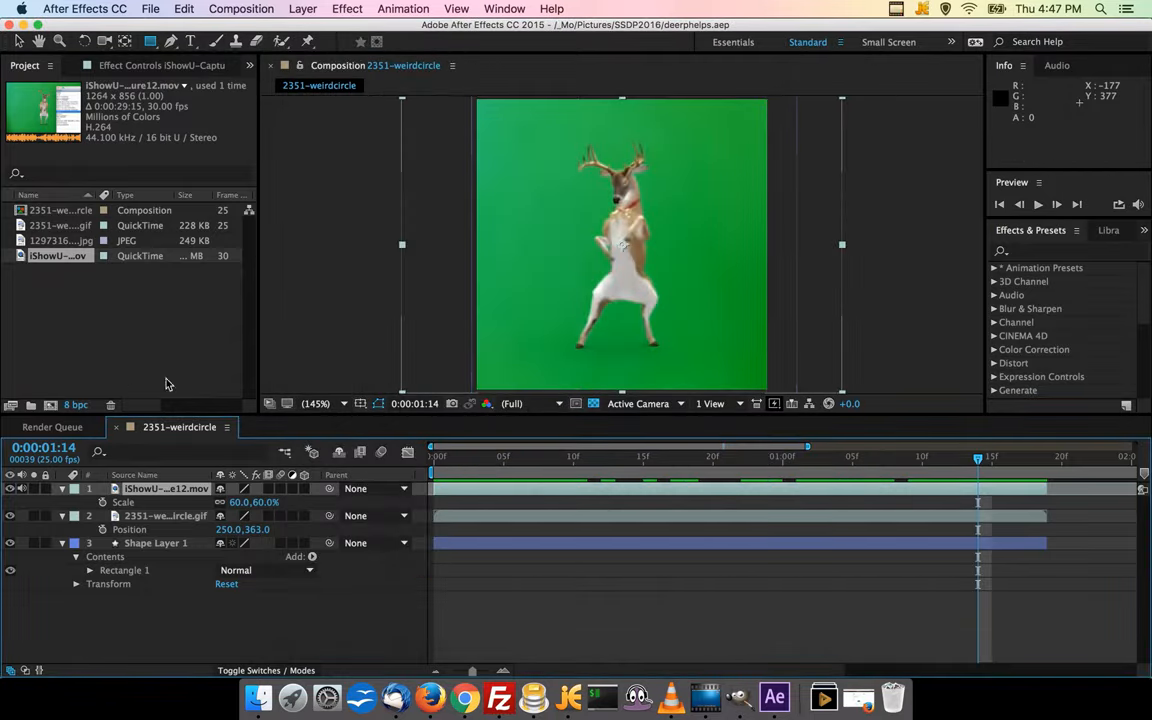
Step: Key out the deer's green background with Effect > Keying > Linear Color Key
click(348, 8)
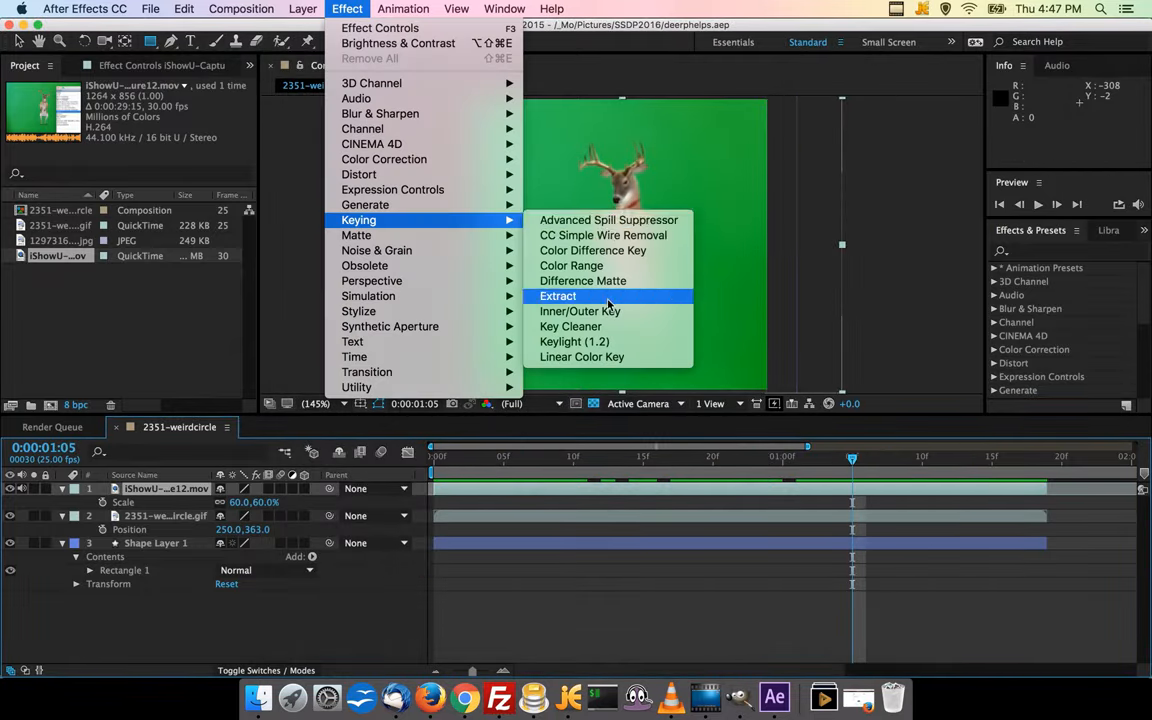
click(582, 356)
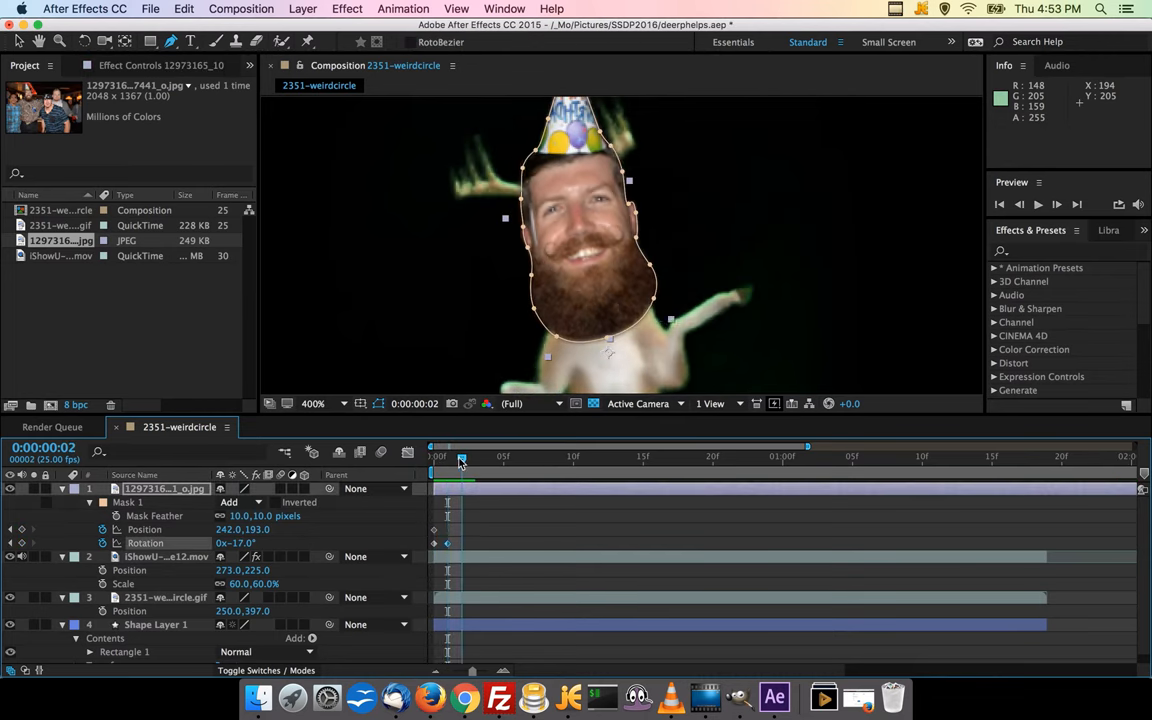
Step: Keyframe the face's position and rotation on the deer's head, then add Curves colour correction to the deer
click(476, 456)
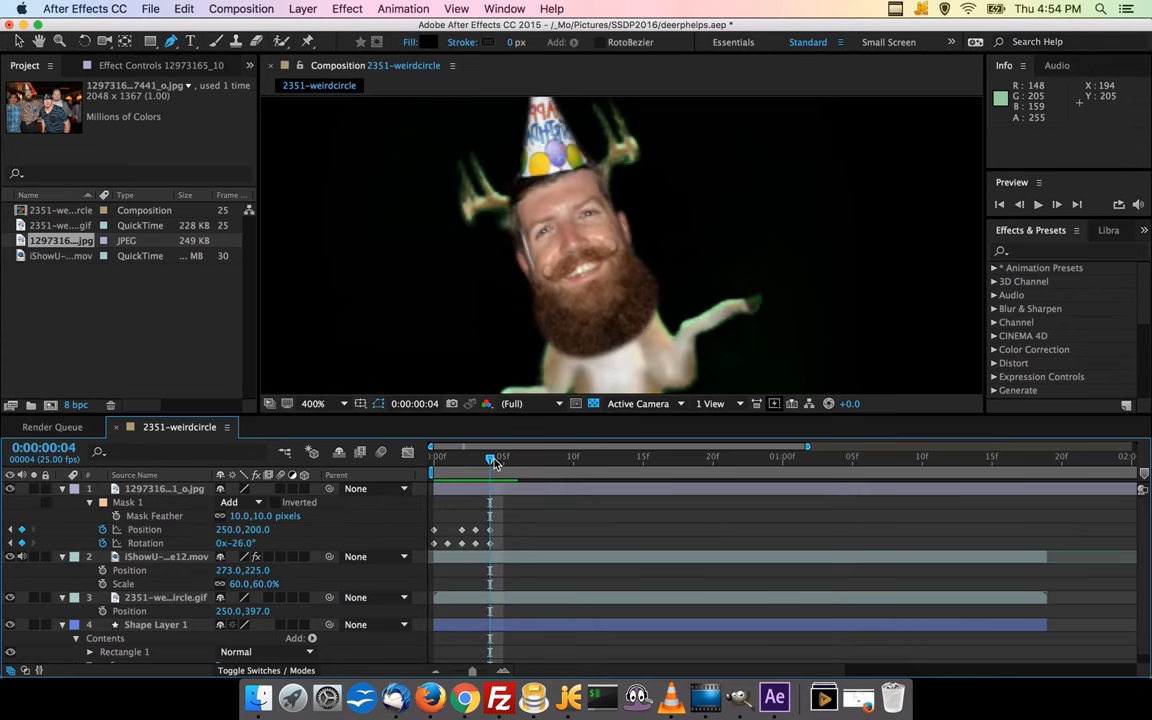
click(348, 8)
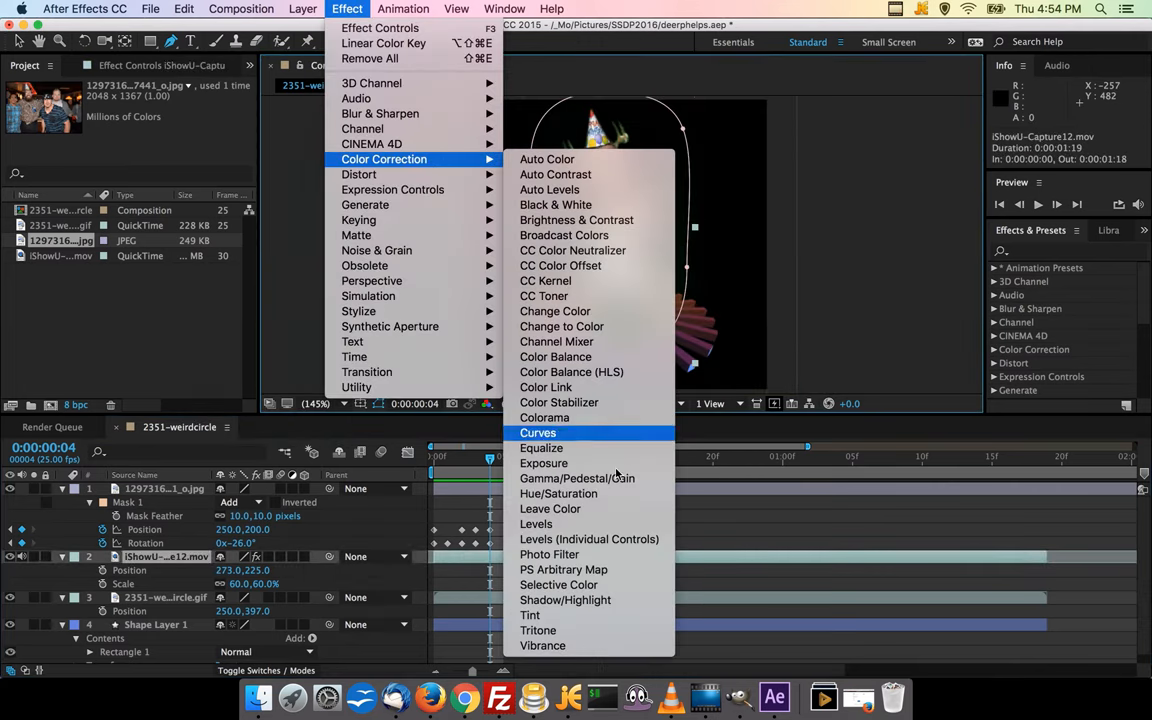
click(558, 492)
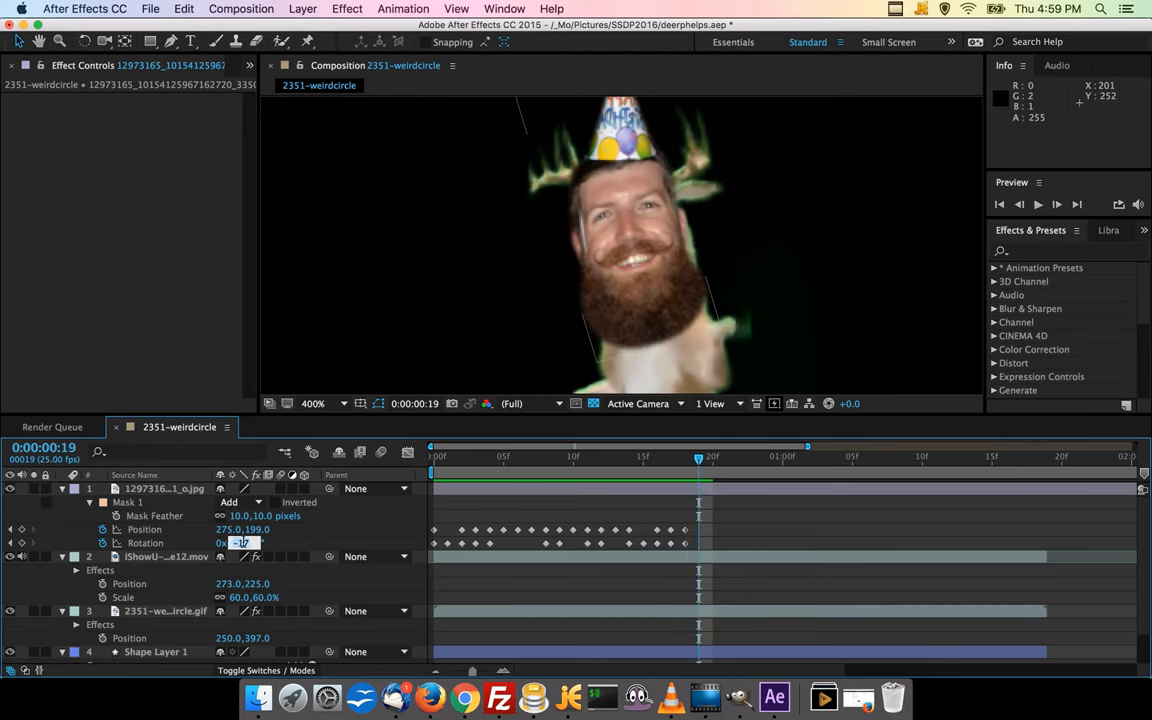
Step: Line the face up with the deer's head across the remaining frames of the clip
click(600, 456)
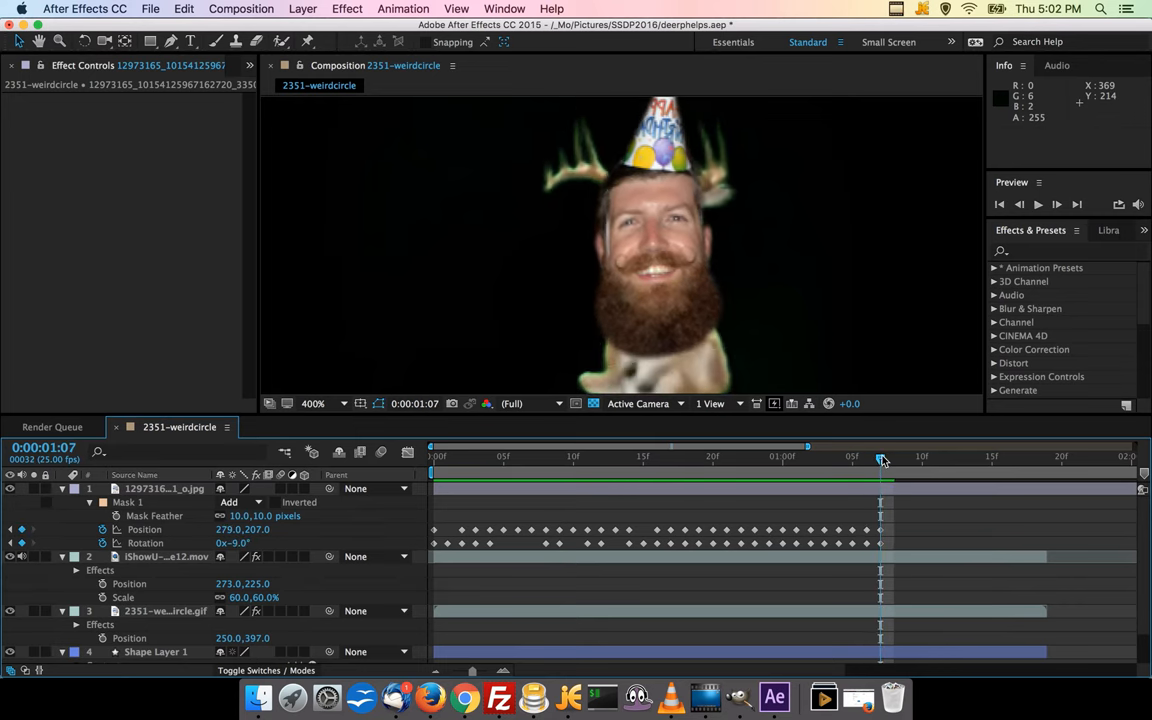
drag(884, 456, 894, 456)
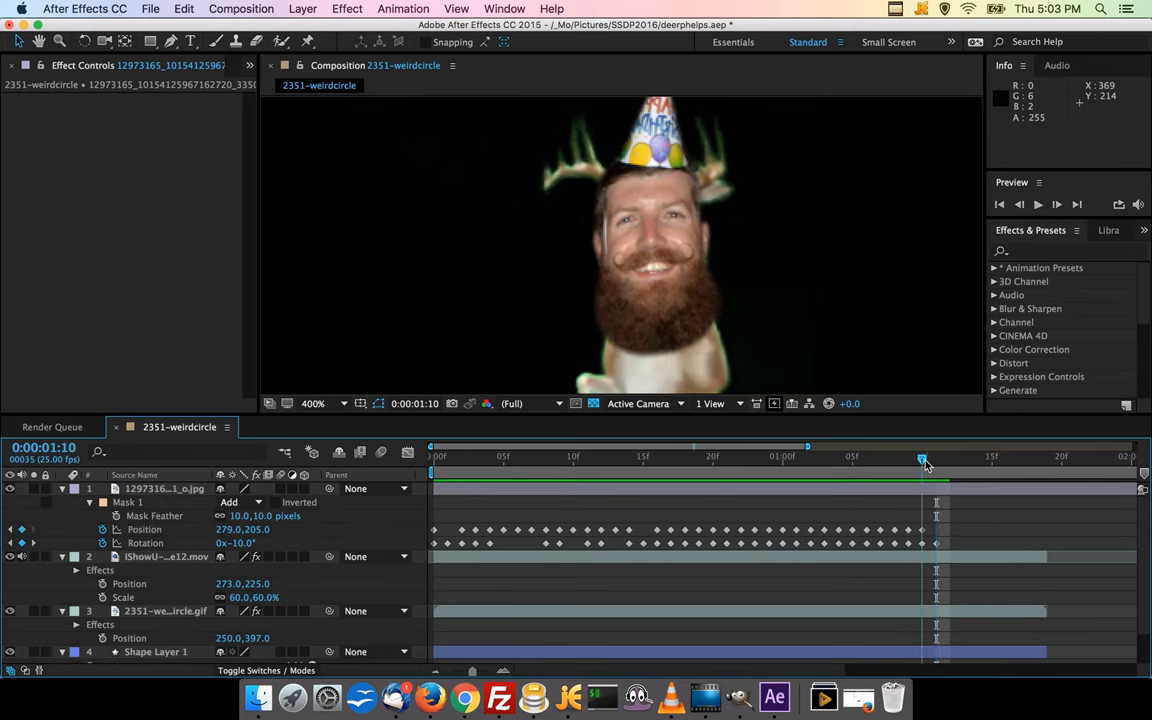
drag(922, 460, 880, 460)
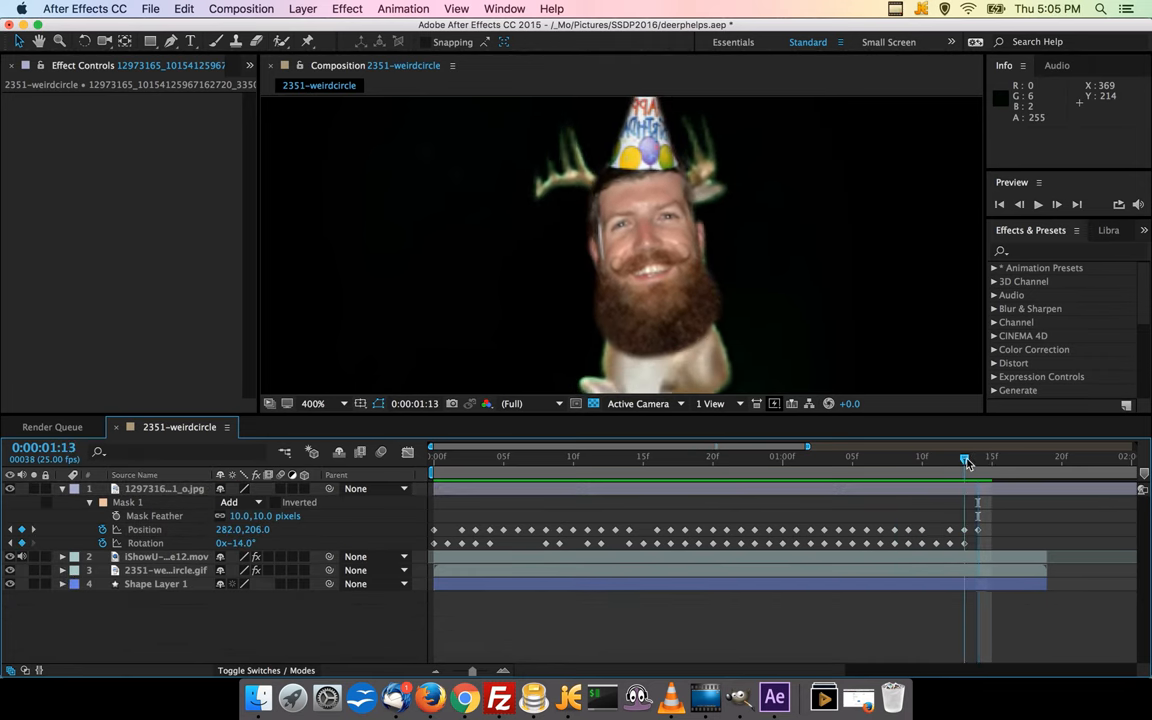
drag(964, 458, 990, 458)
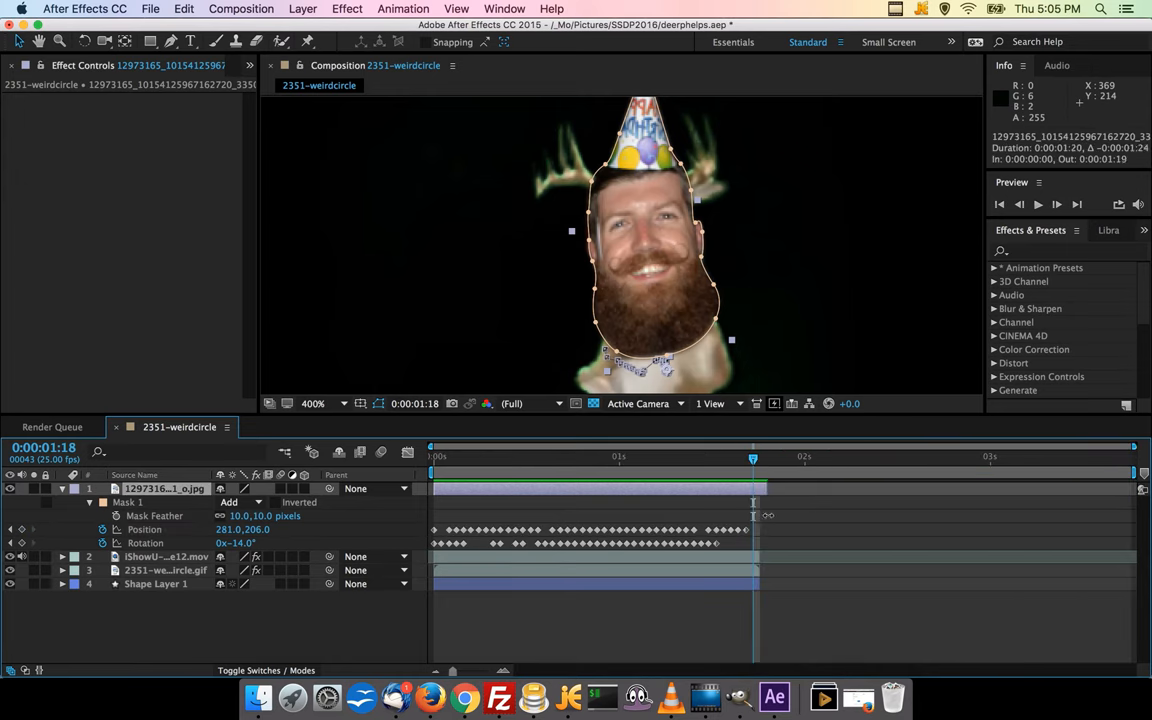
Step: Pre-compose the face photo and deer layers into one precomposition named DancingDeer
click(492, 456)
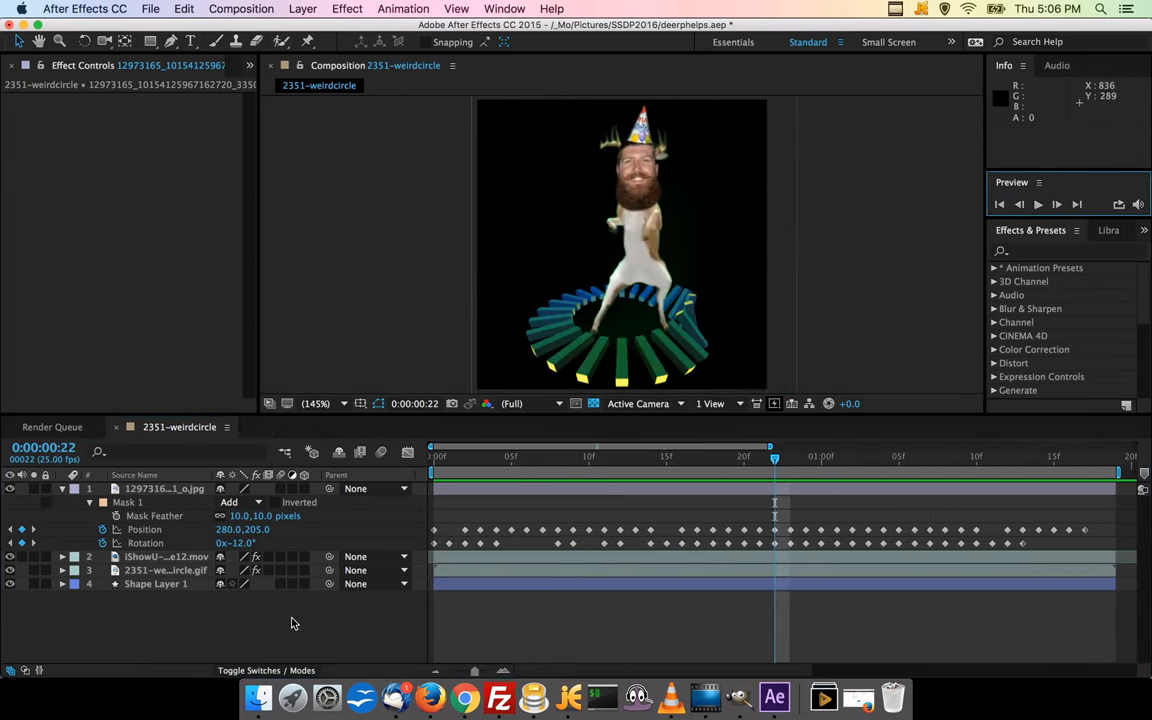
click(944, 456)
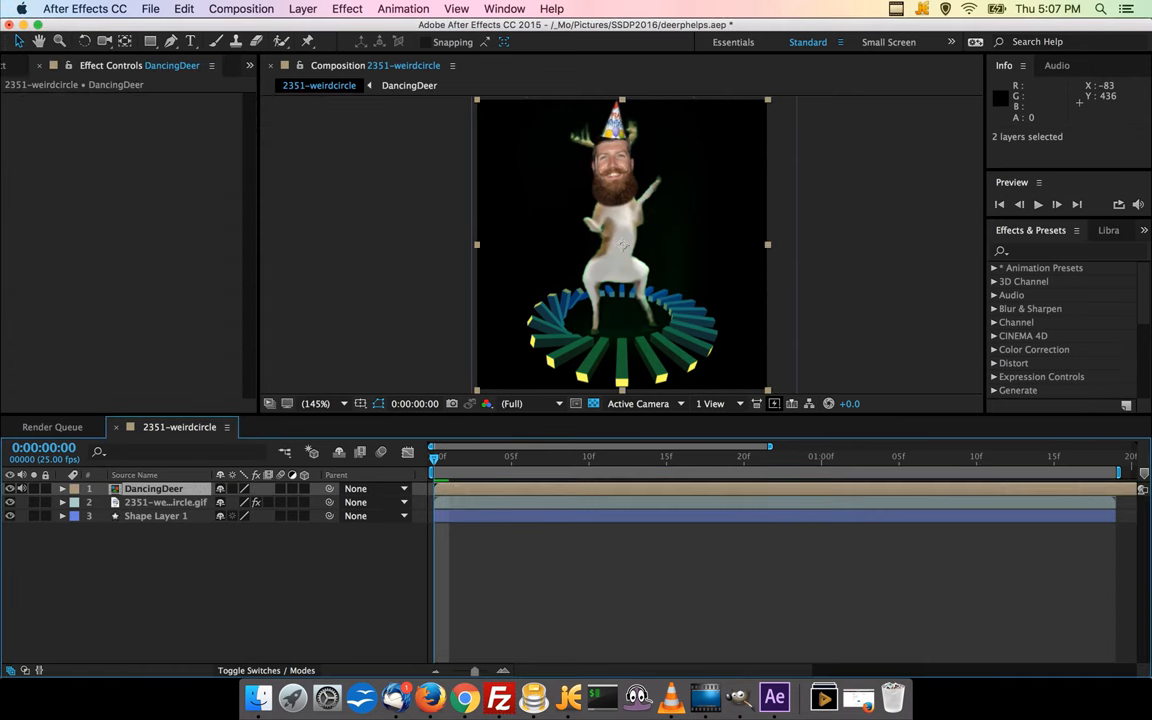
click(154, 488)
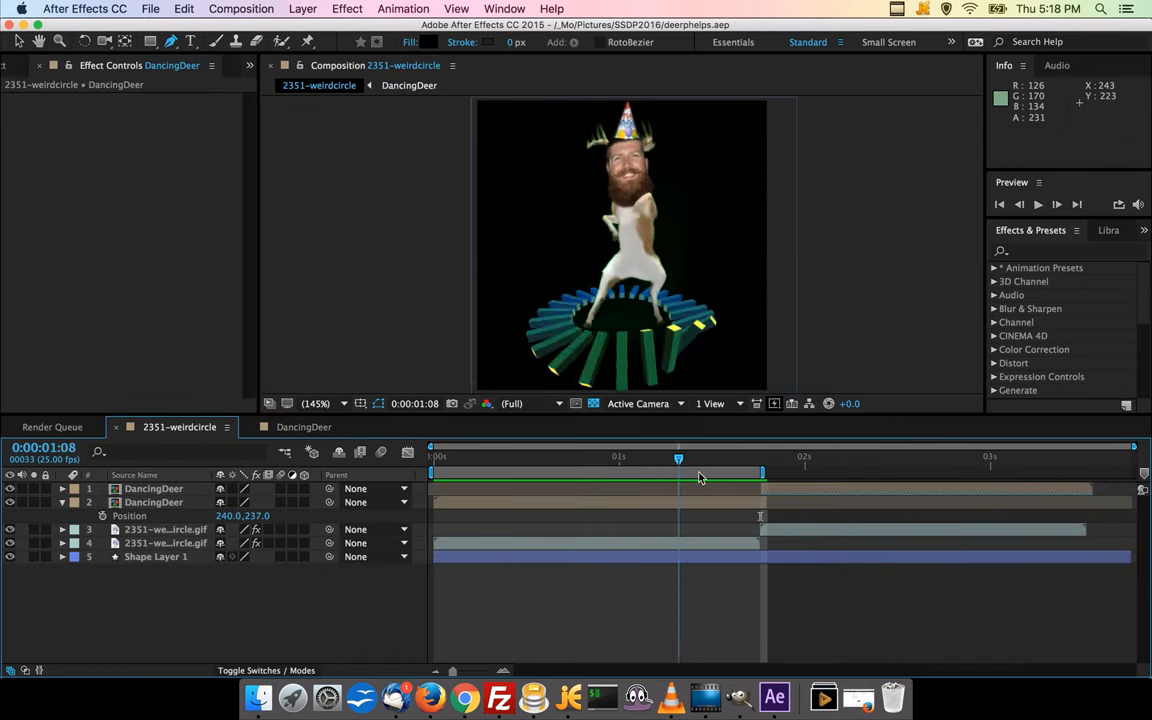
Step: Preview the loop timing, then add 1241-hypergeometry.gif as the background layer behind the deer
drag(678, 458, 990, 458)
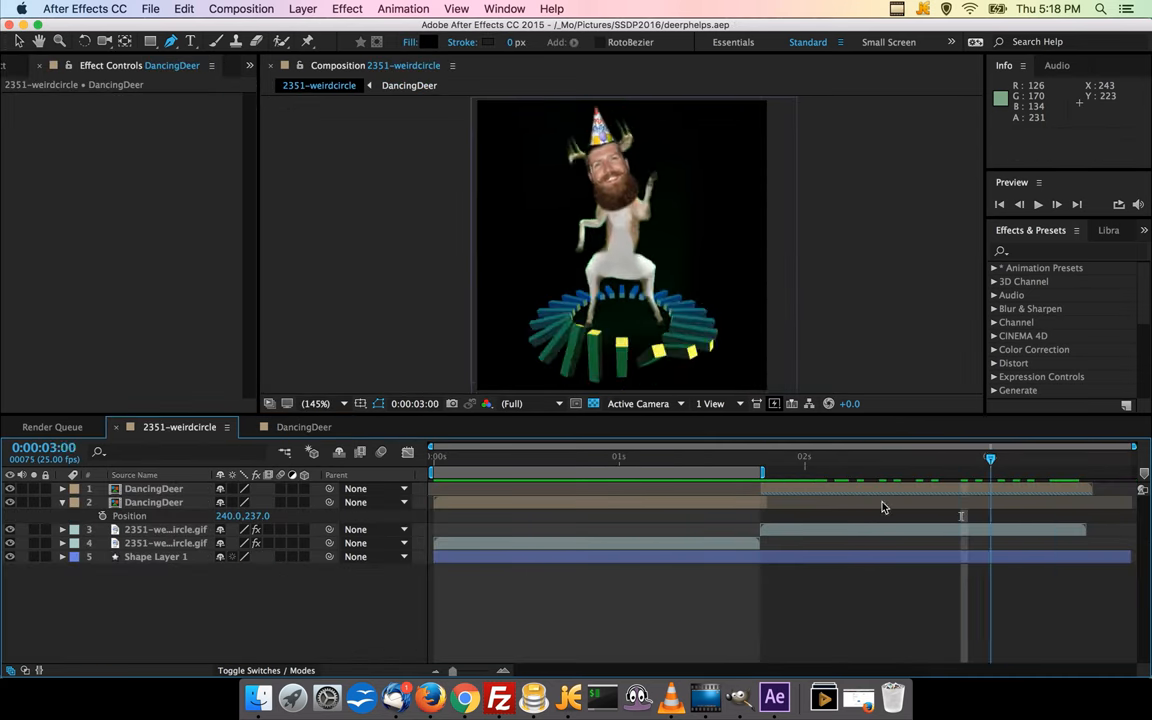
click(1038, 204)
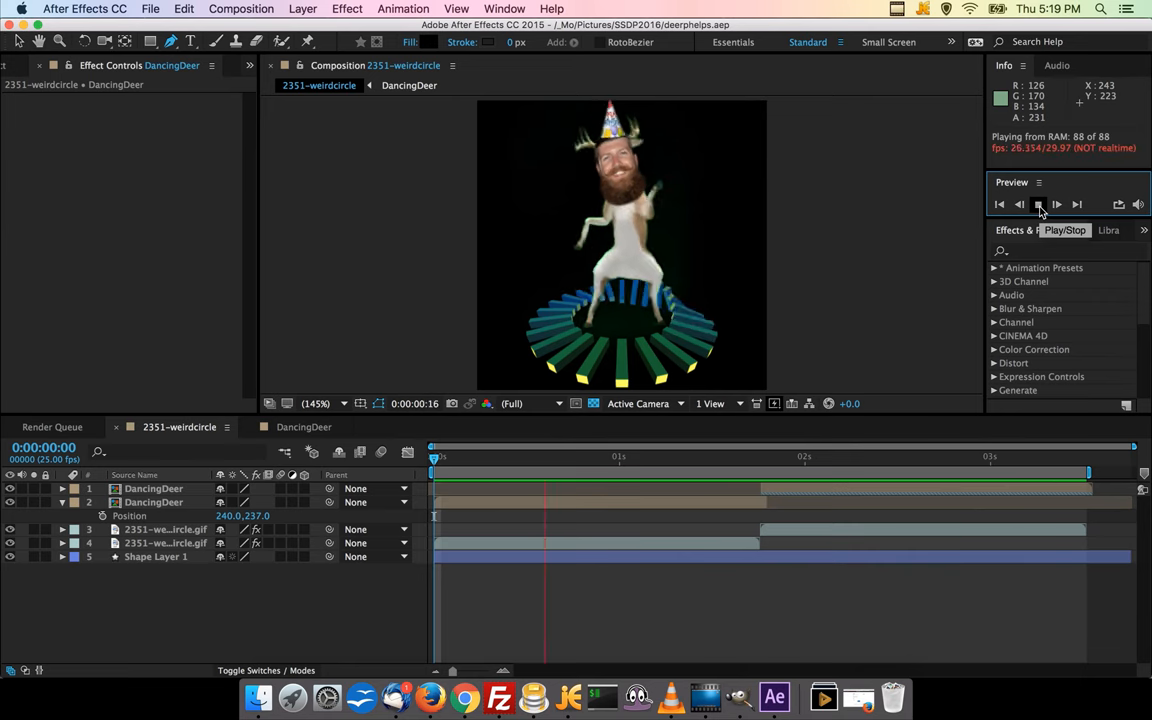
click(1038, 204)
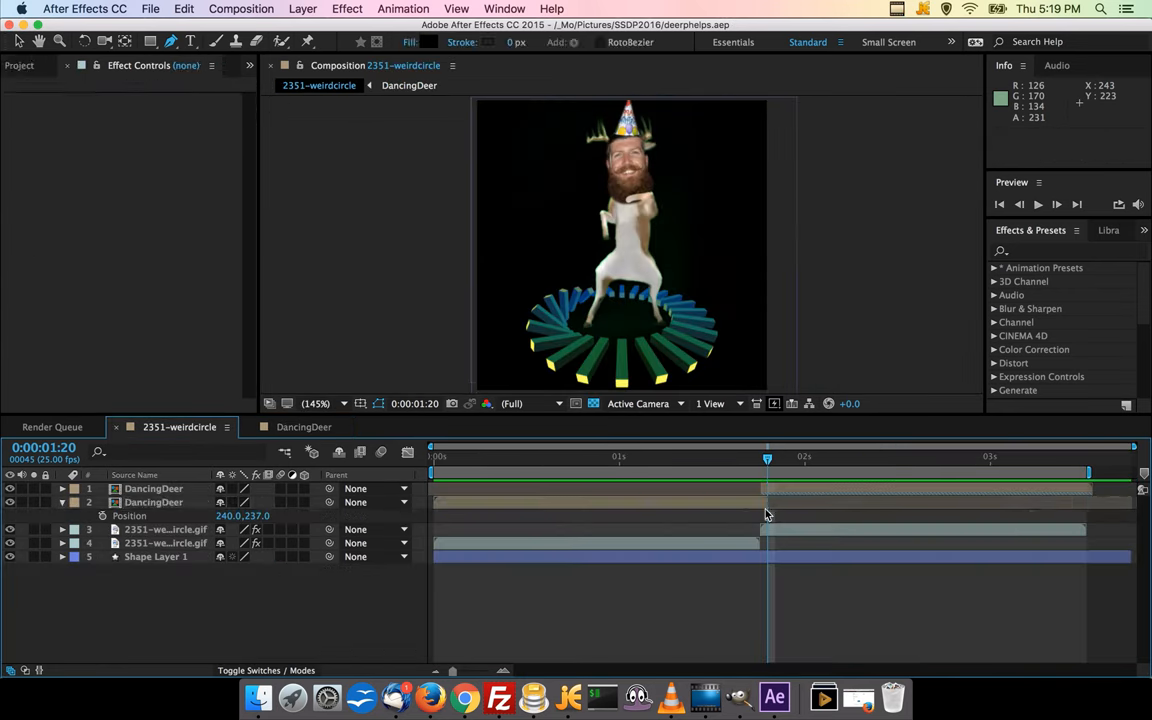
click(1036, 204)
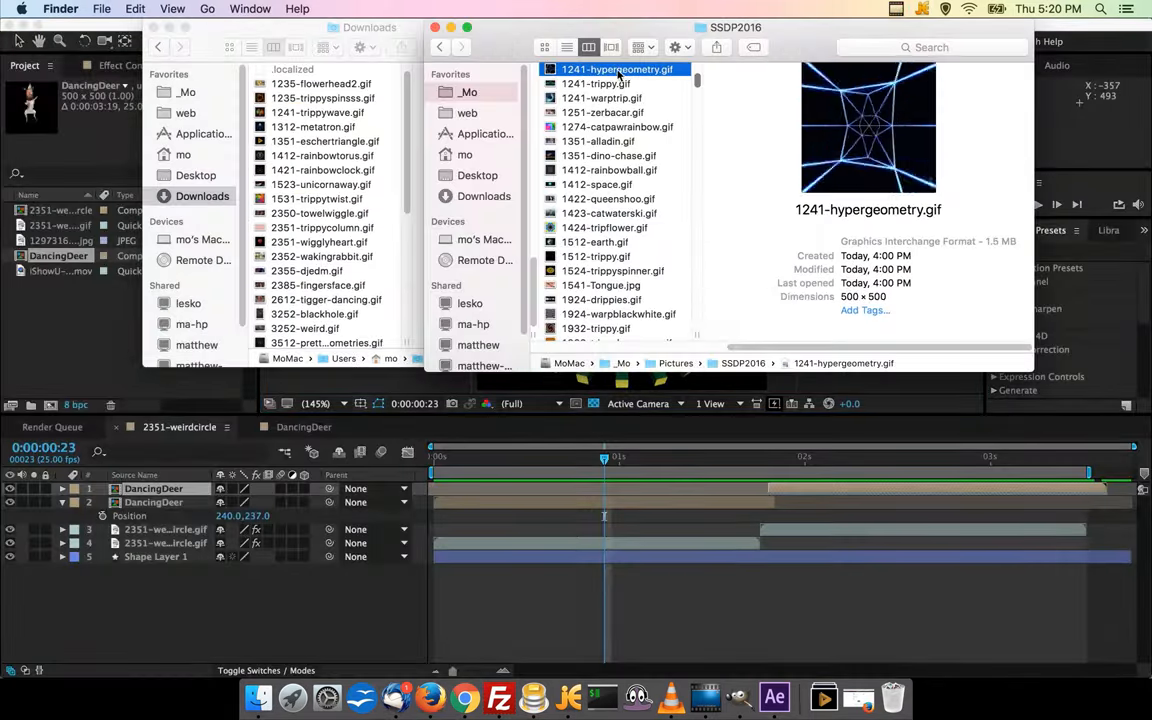
click(346, 8)
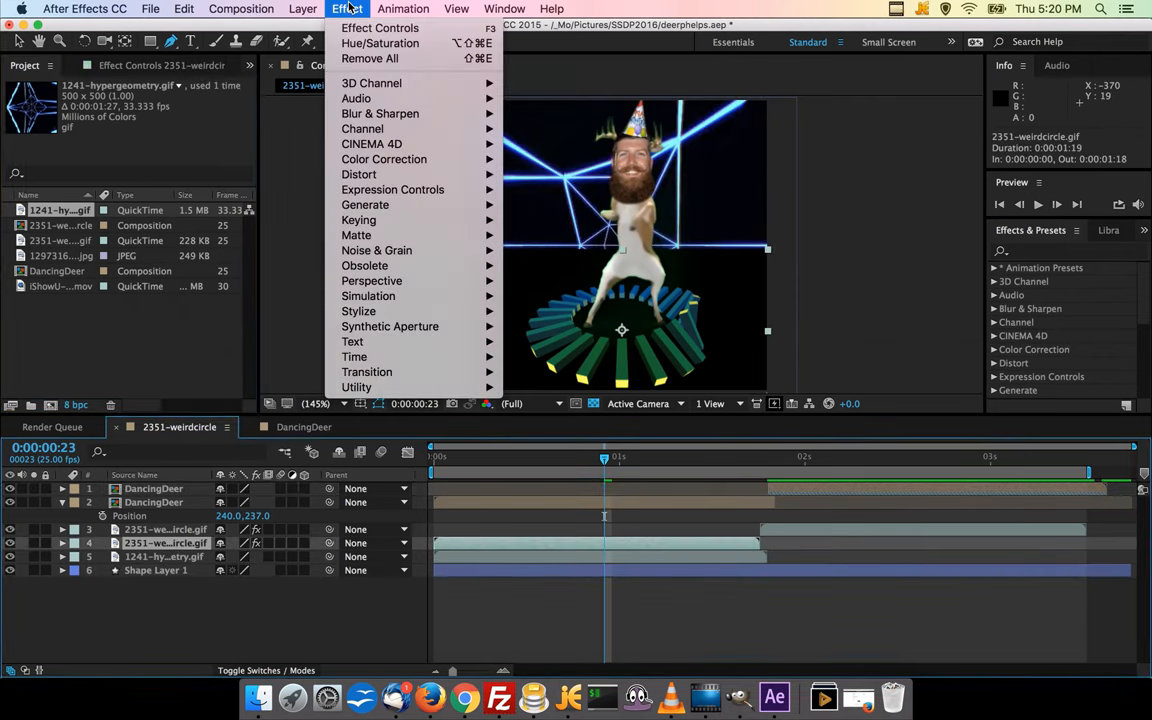
mouse_move(358, 220)
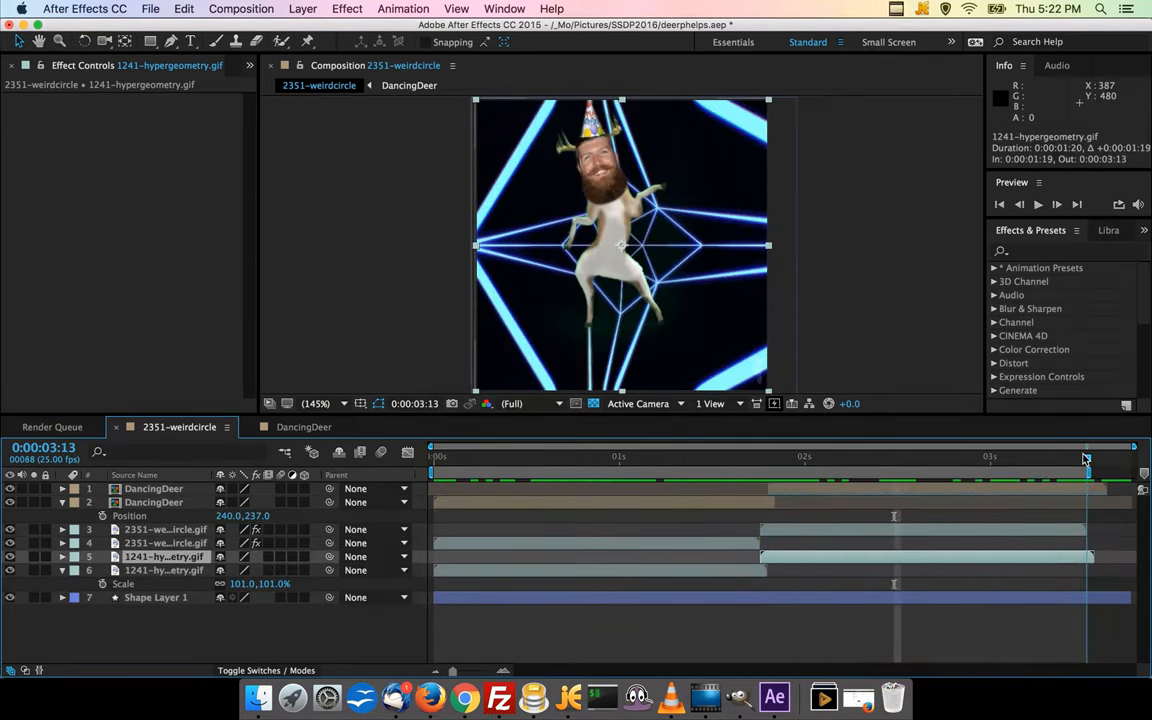
Step: Time-reverse the duplicated hypergeometry background copy so the backdrop loops smoothly
click(1036, 204)
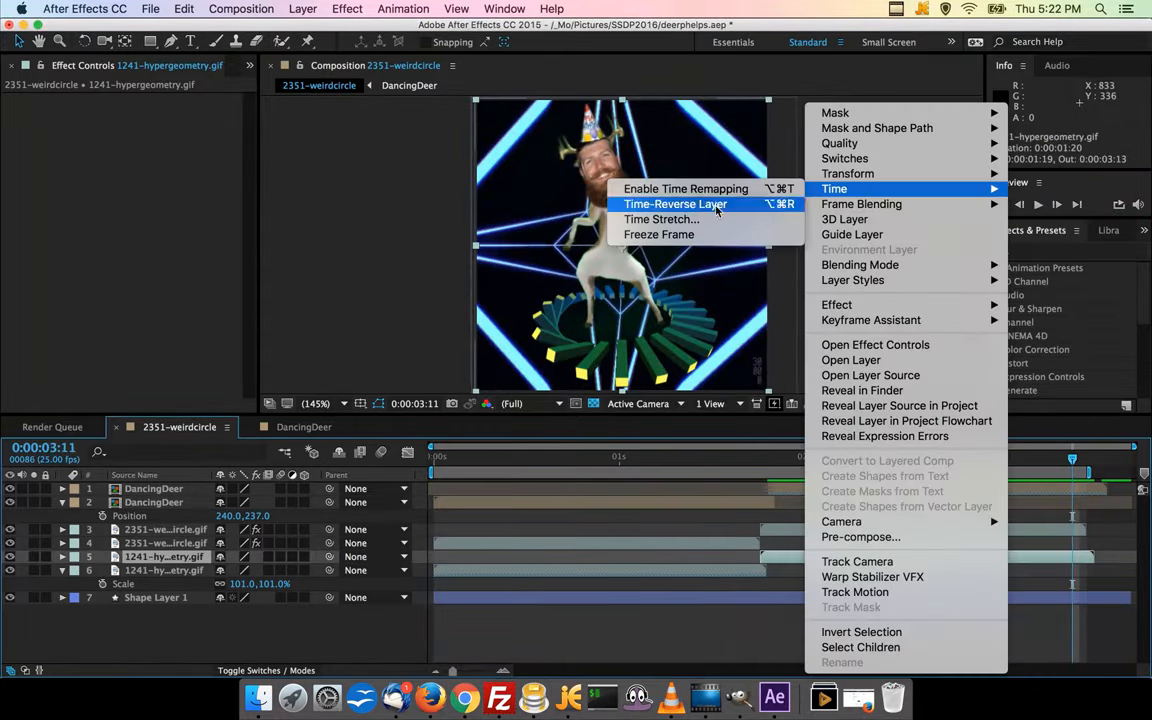
click(676, 204)
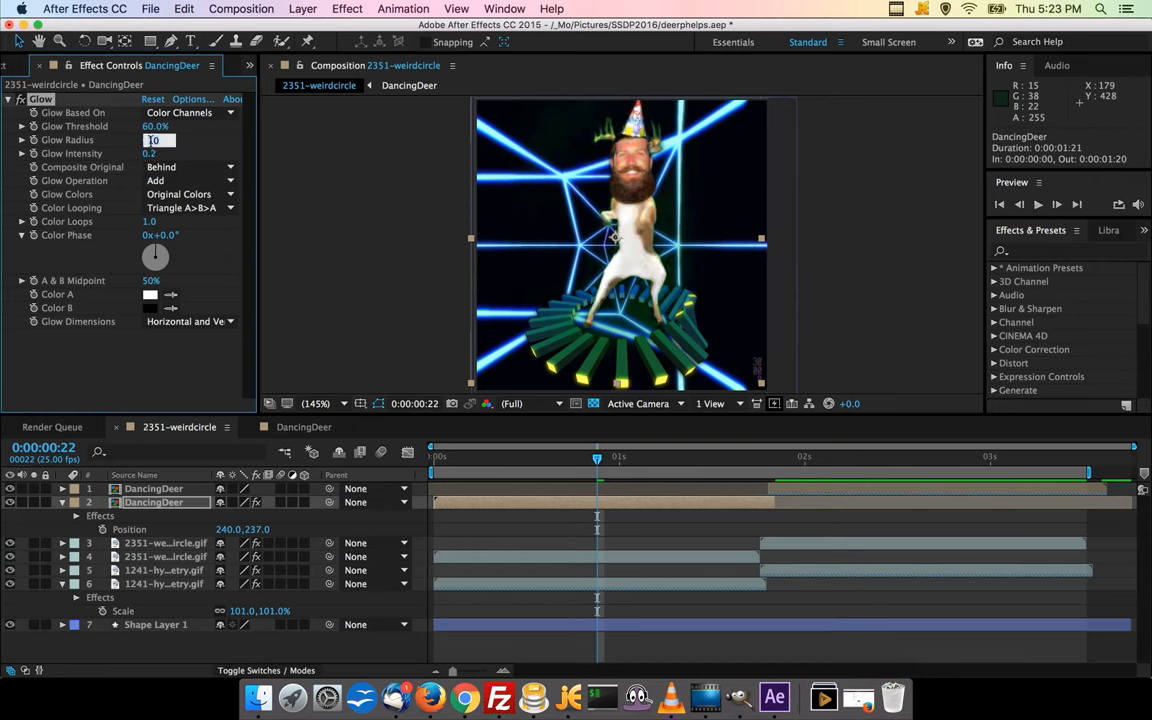
Step: Adjust the Glow strength on DancingDeer and queue the composition to render as a PNG sequence to deerphelps
click(1036, 204)
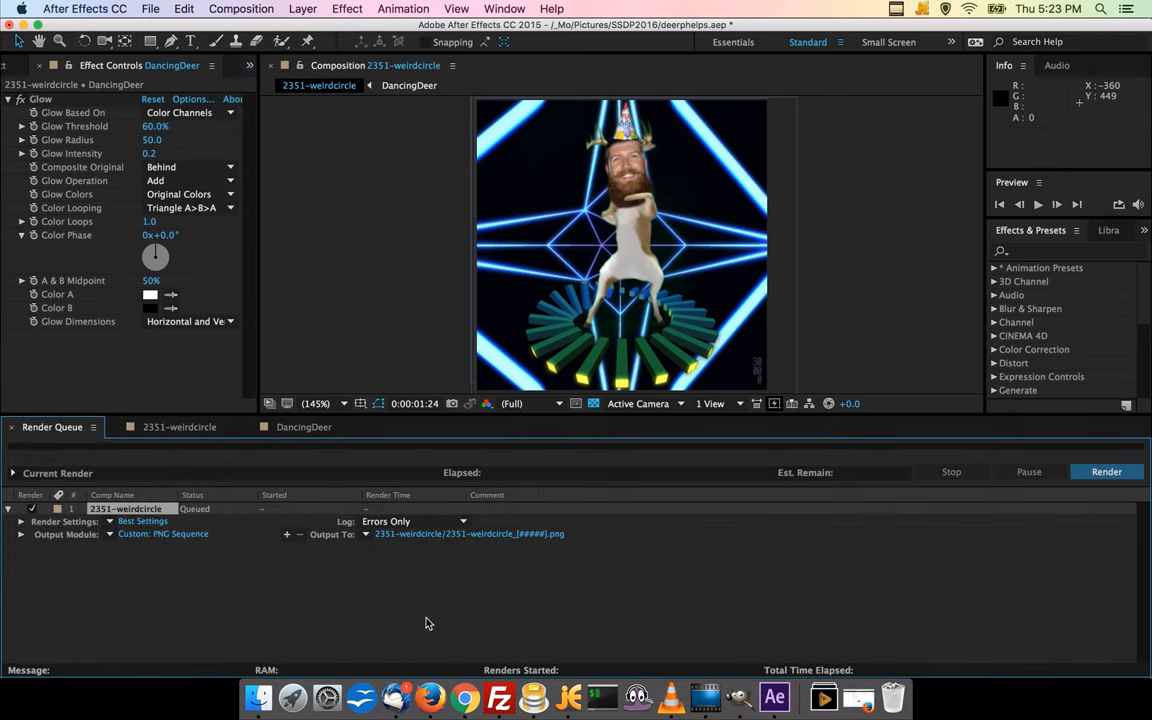
click(164, 532)
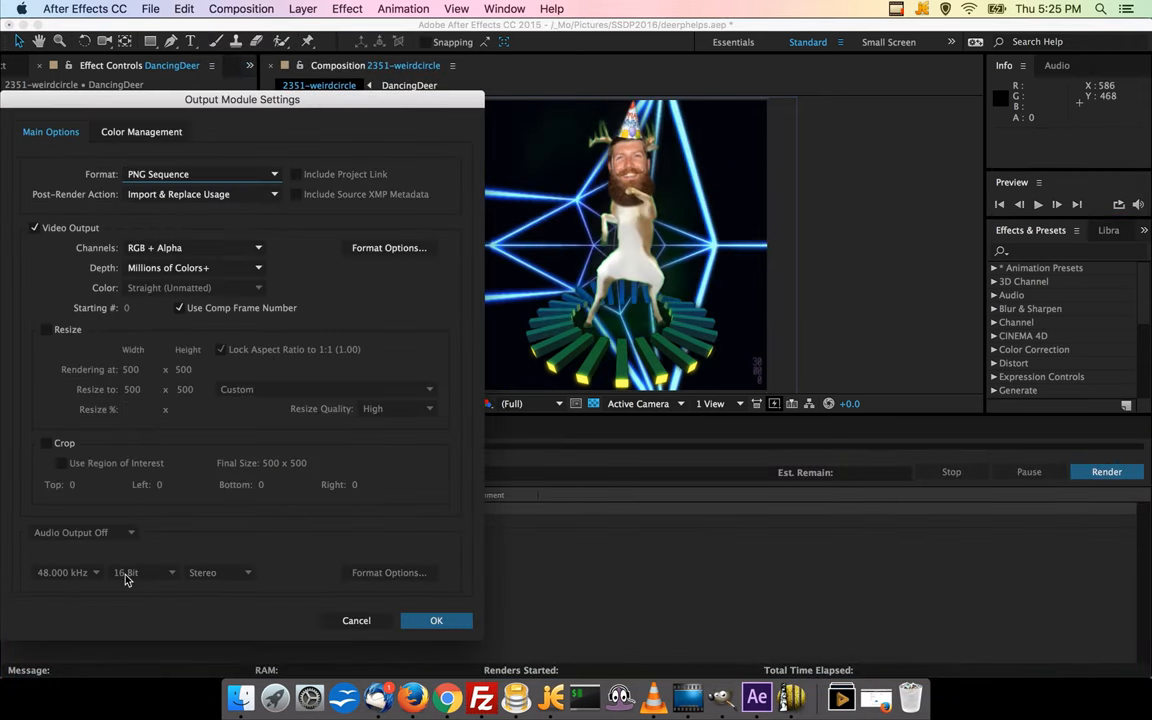
click(436, 620)
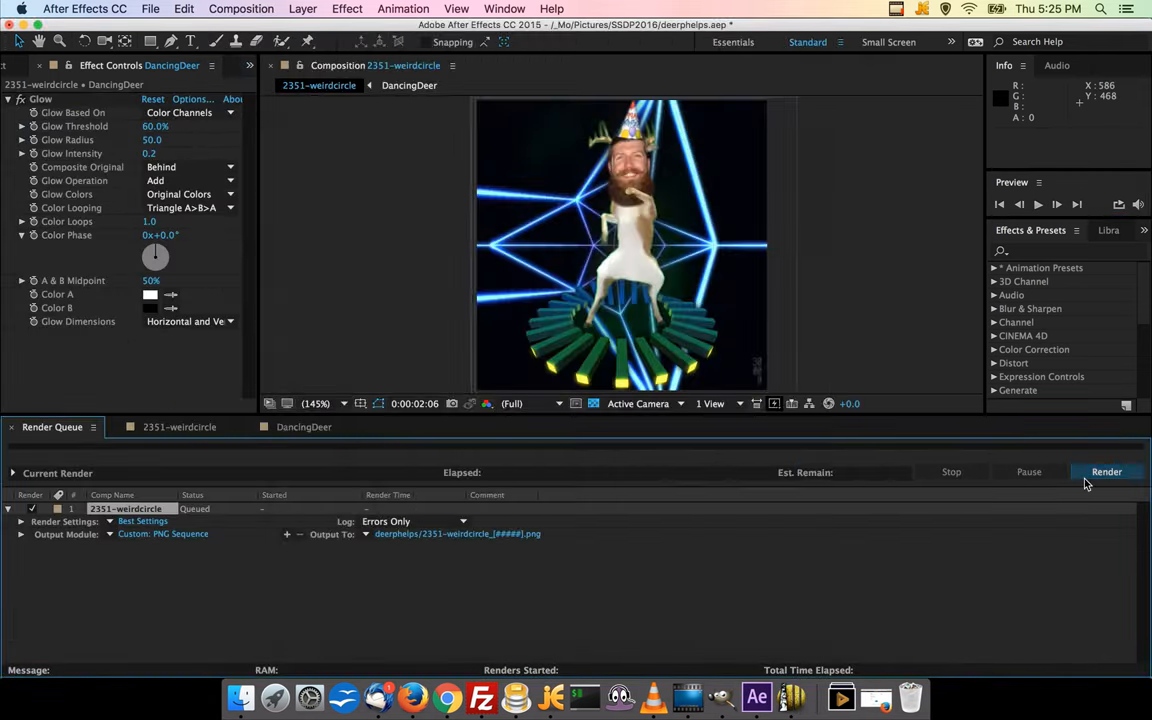